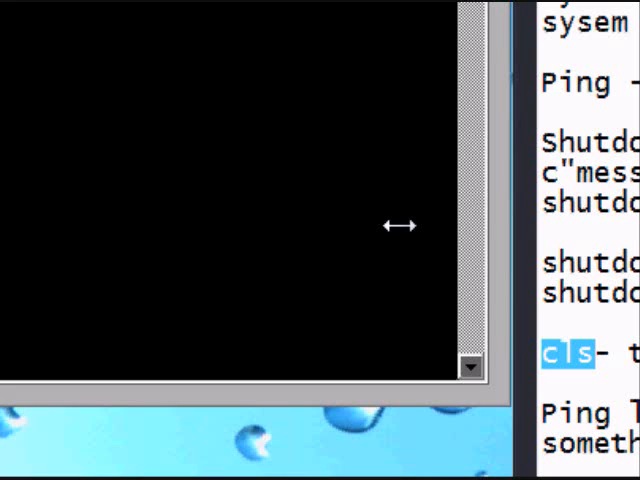
mouse_move(393, 228)
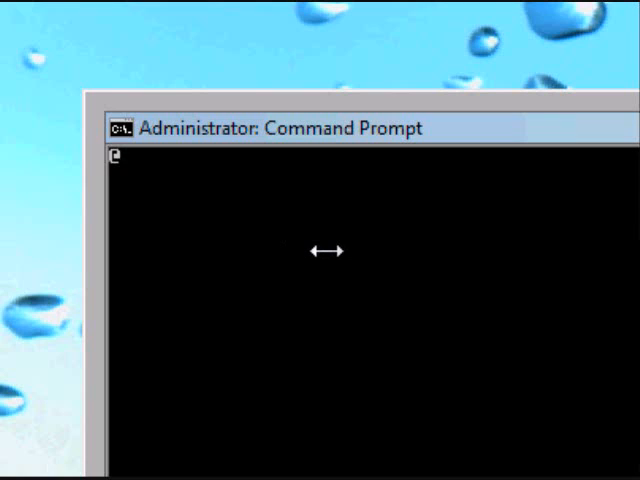
- Toggle echo off and back on, then clear the console with cls
text(echo off)
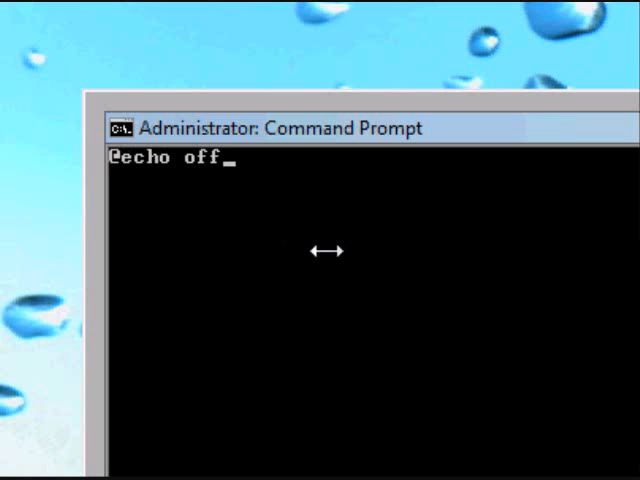
key(Backspace)
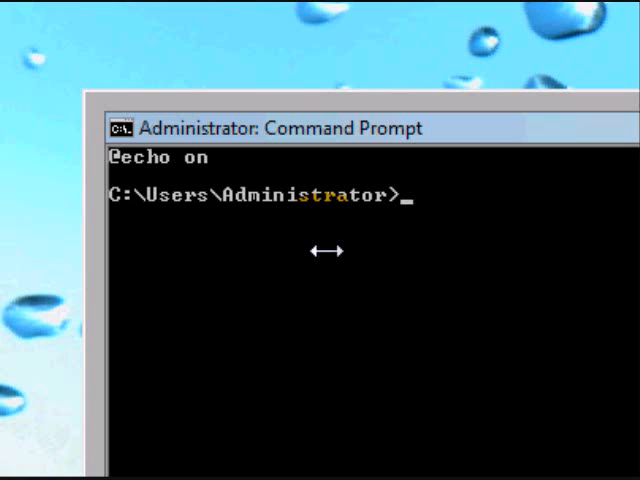
text(cls)
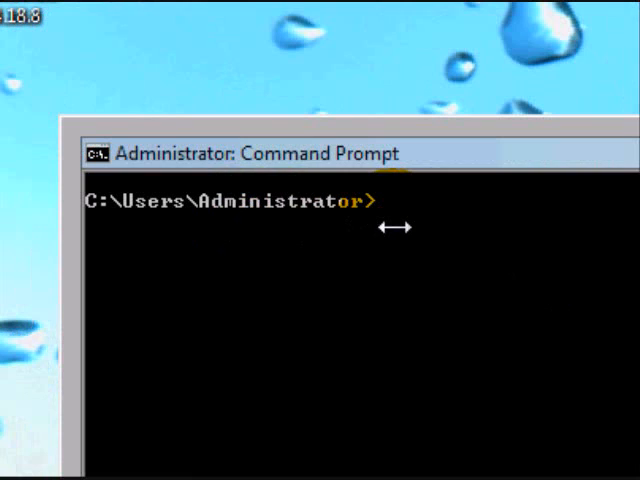
text(@echo)
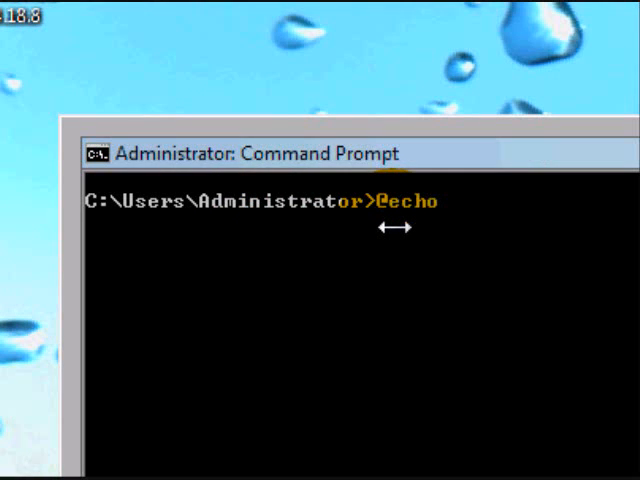
text(off)
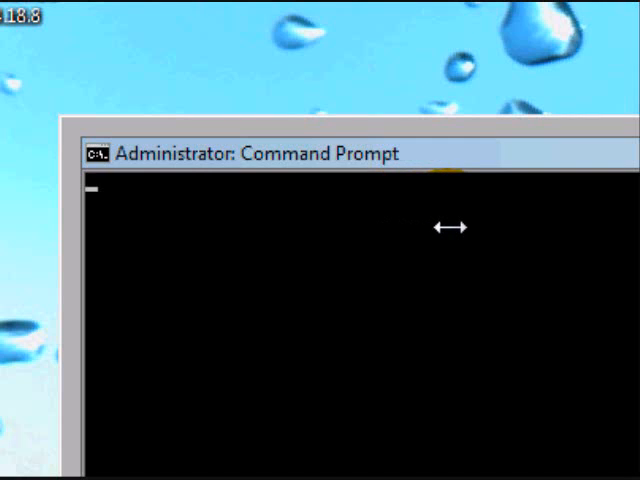
text(echo on)
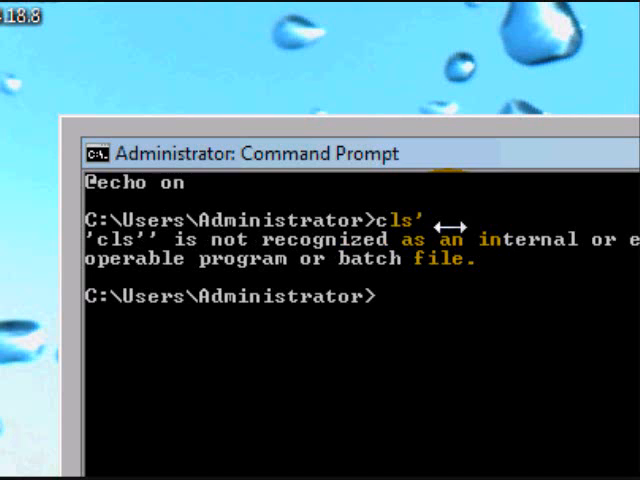
key(Enter)
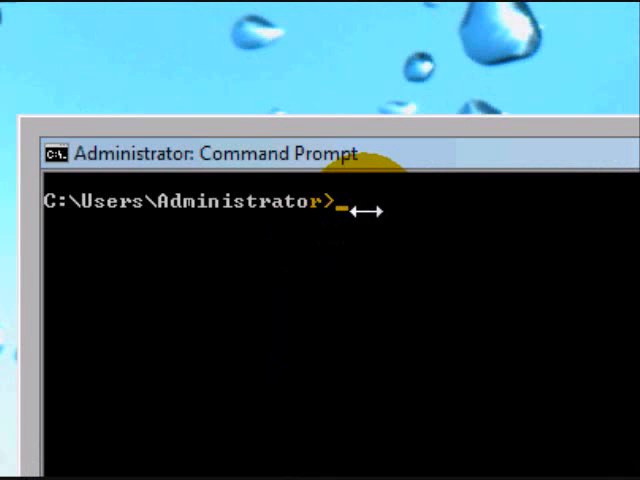
text(@)
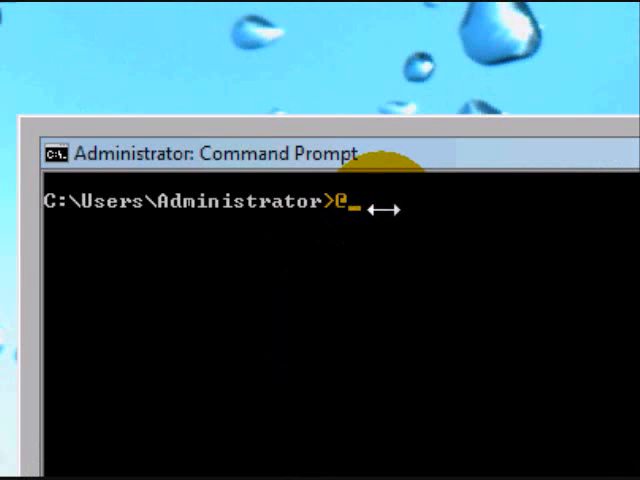
text(echo off)
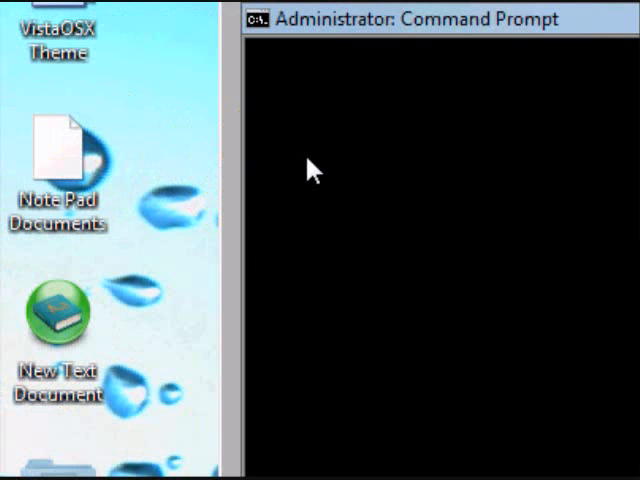
- Maximize the console, run ipconfig, then clear the screen with cls
text(echo)
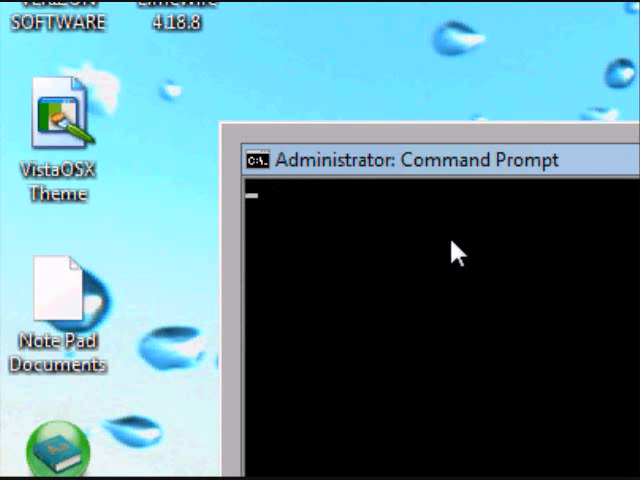
double_click(390, 213)
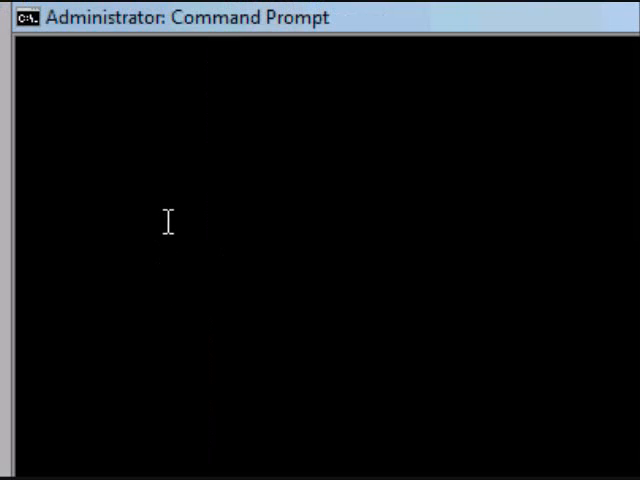
text(ipconfi)
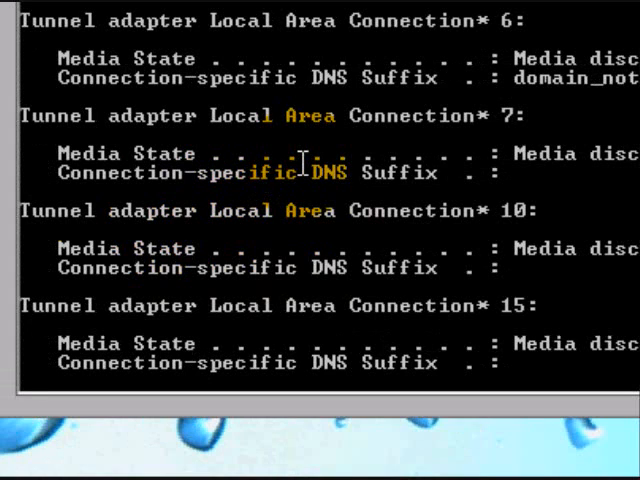
text(c)
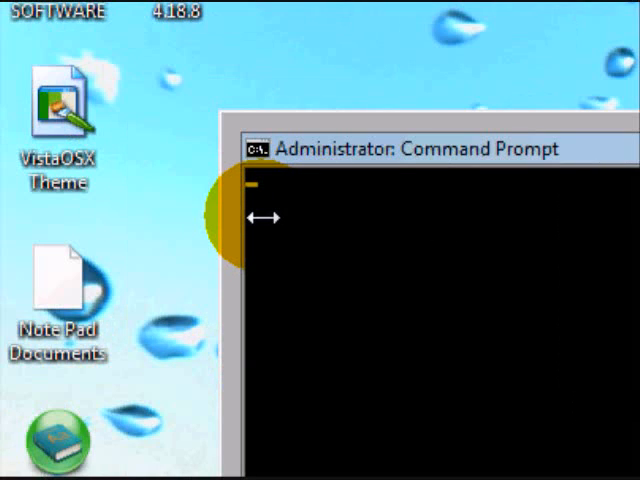
text(systeminfo)
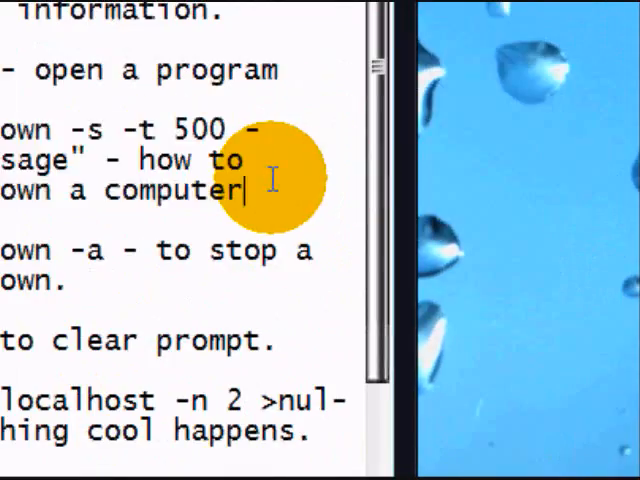
- Scroll through the Notepad notes covering shutdown, cls and Ping
scroll(down, 3)
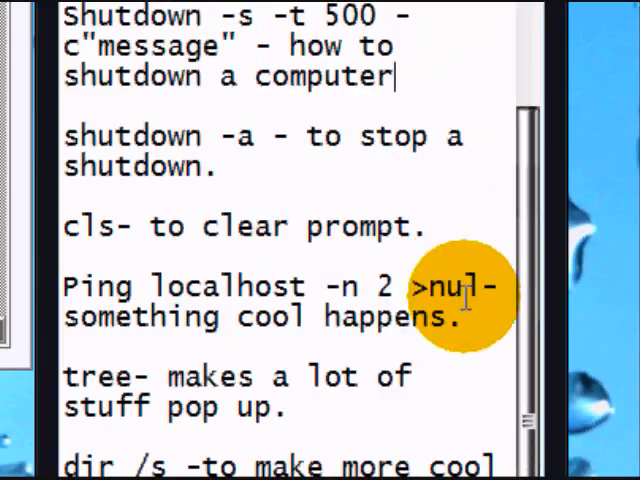
scroll(down, 3)
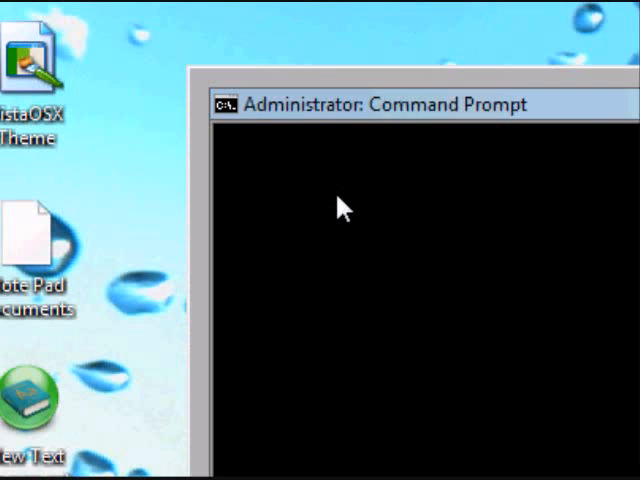
- Run tree and dir, then scroll Notepad down to the dir /s note
text(tree)
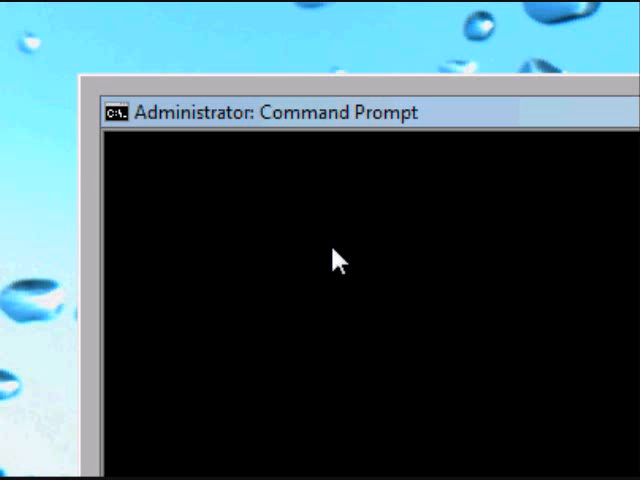
text(dir /s -to make more cool)
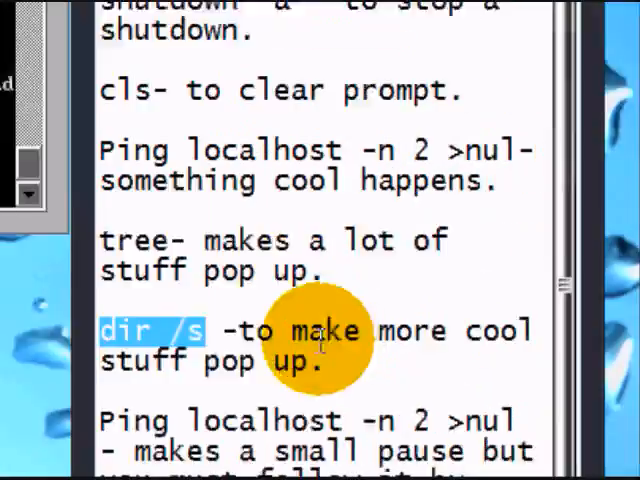
scroll(down, 3)
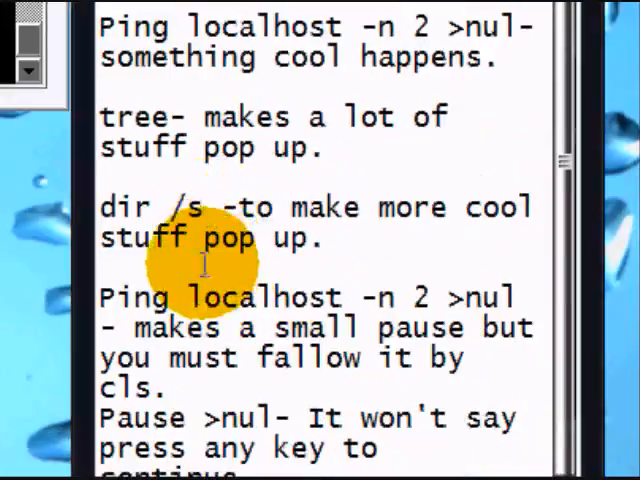
- Scroll through Notepad notes on tree, dir /s and the ping pause trick
scroll(down, 3)
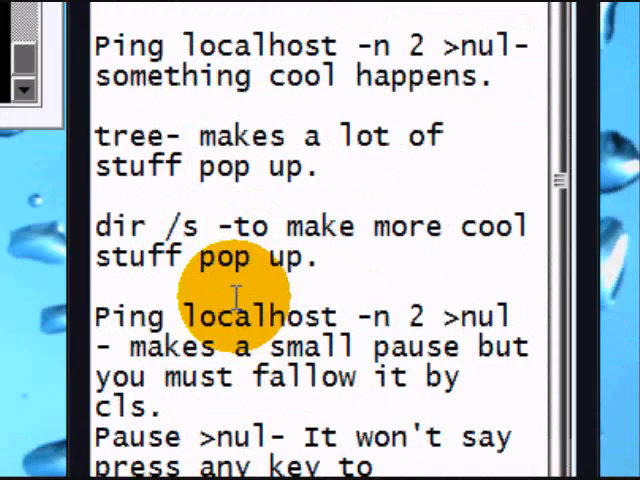
scroll(down, 3)
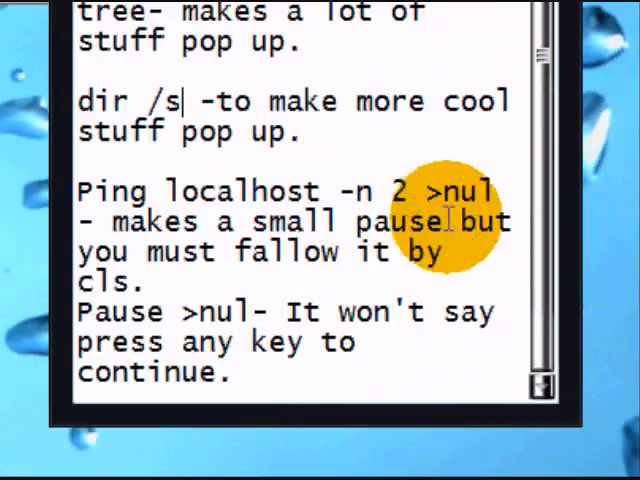
mouse_move(230, 280)
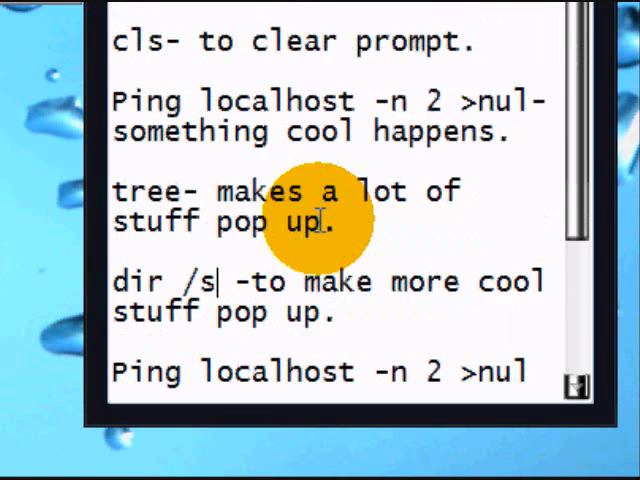
scroll(down, 3)
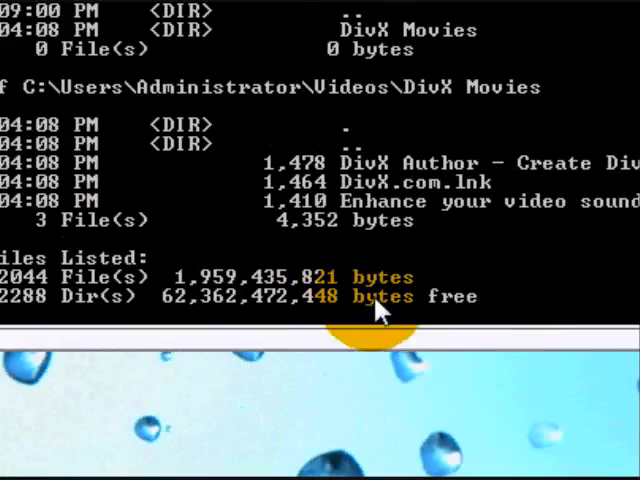
scroll(down, 3)
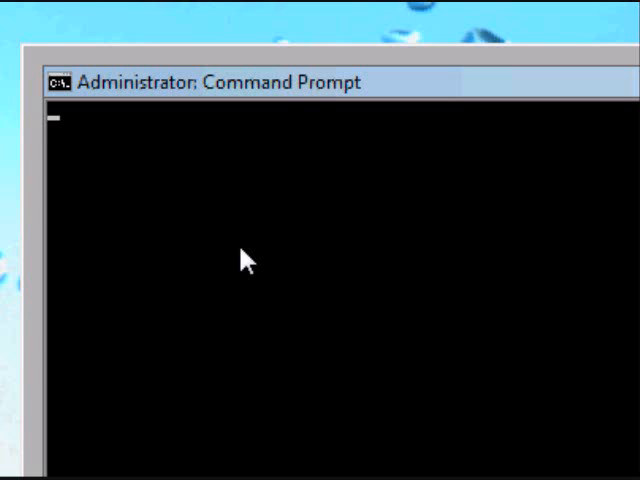
- Run color /? and scroll through its hex colour code table
text(c)
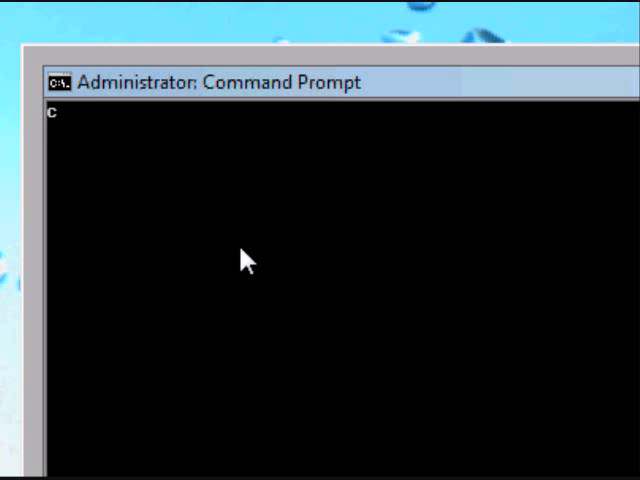
text(olor)
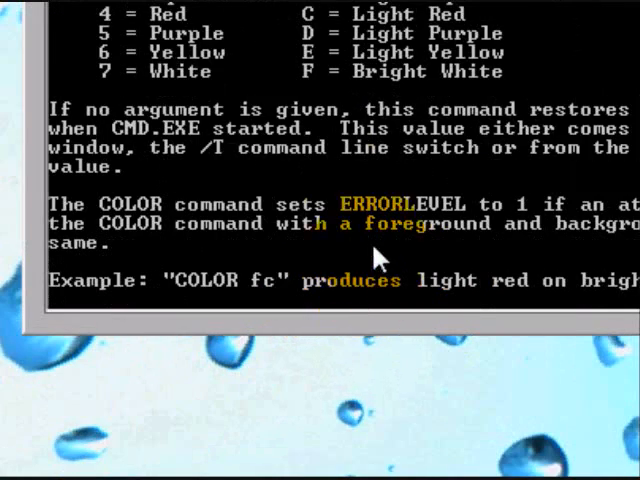
scroll(down, 3)
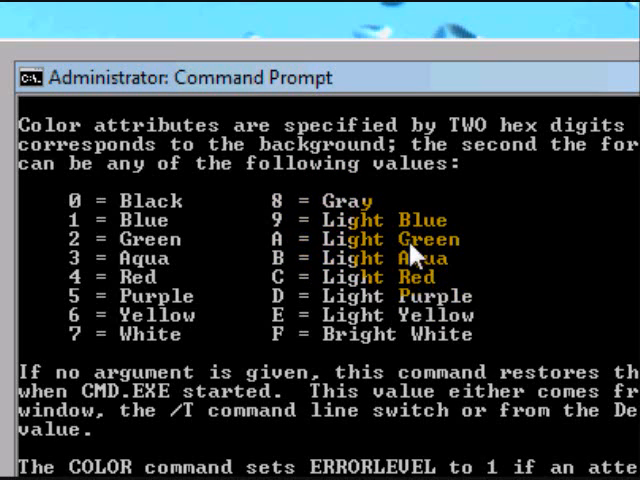
mouse_move(445, 270)
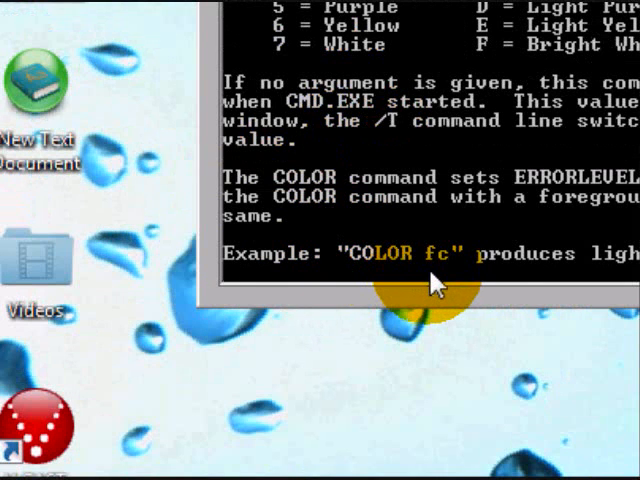
- Run COLOR 2C for red text on a green background
text(COLOR)
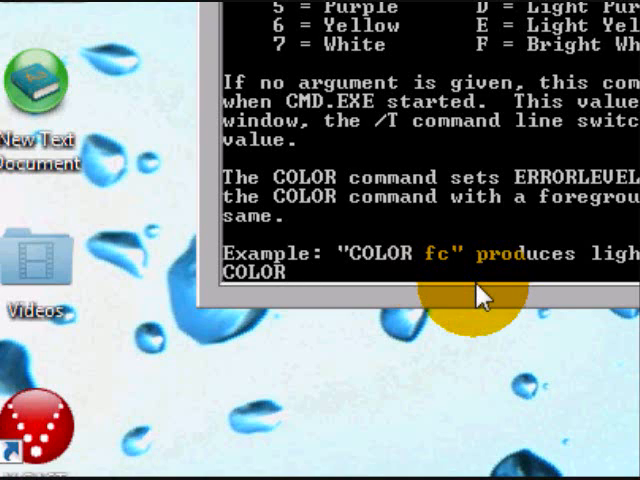
text(2)
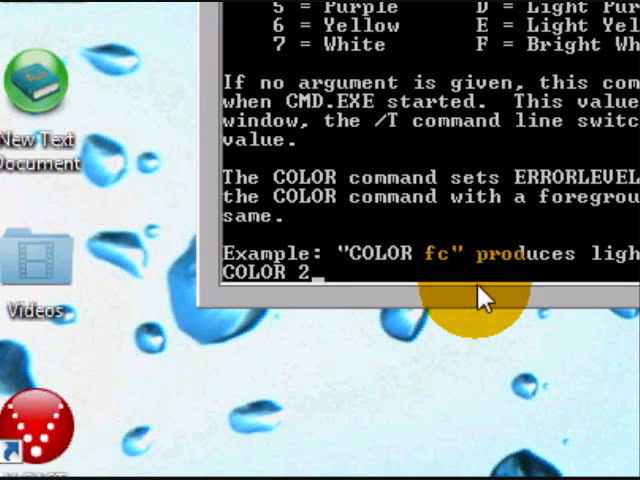
text(C)
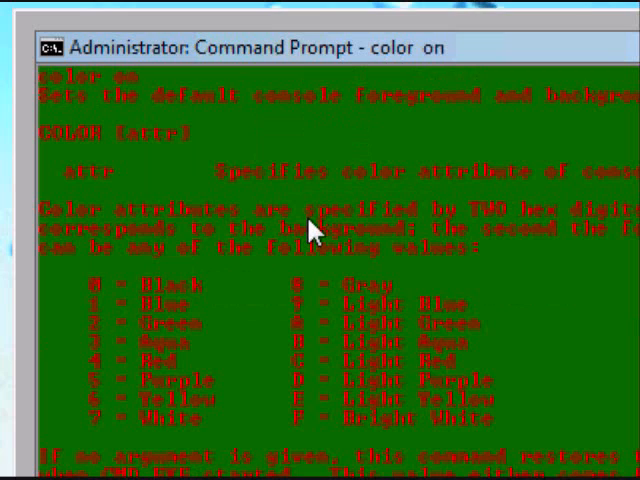
scroll(down, 3)
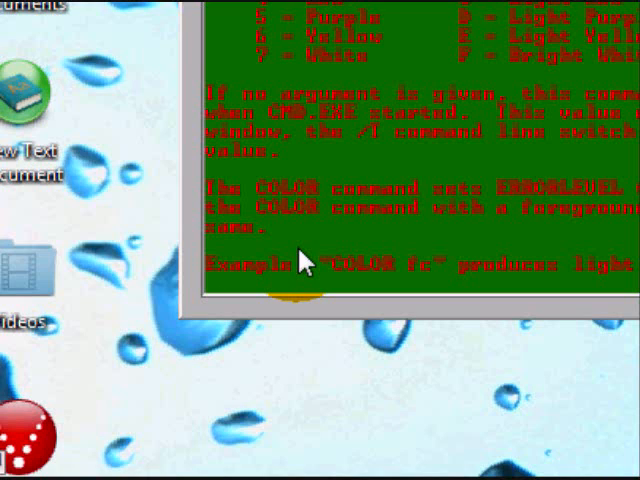
- Enter color commands to switch to grey text on black (color 08)
text(color)
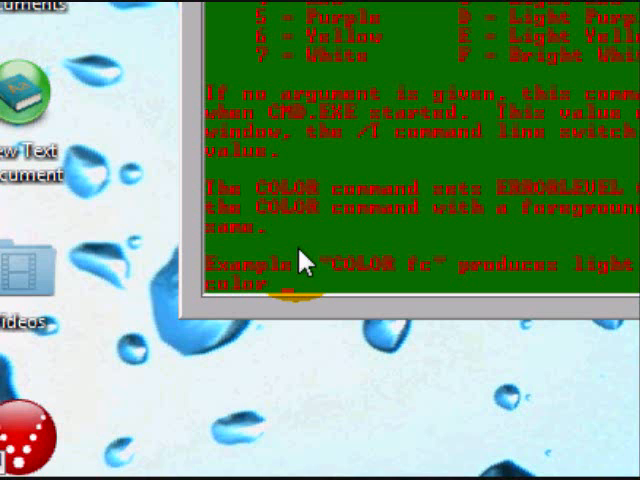
text(R)
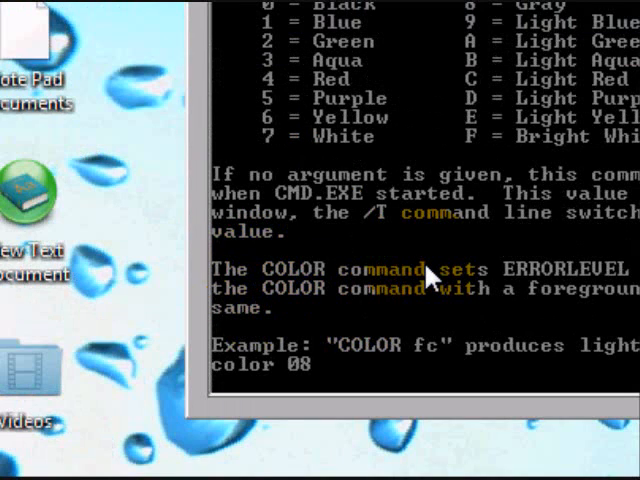
text(color)
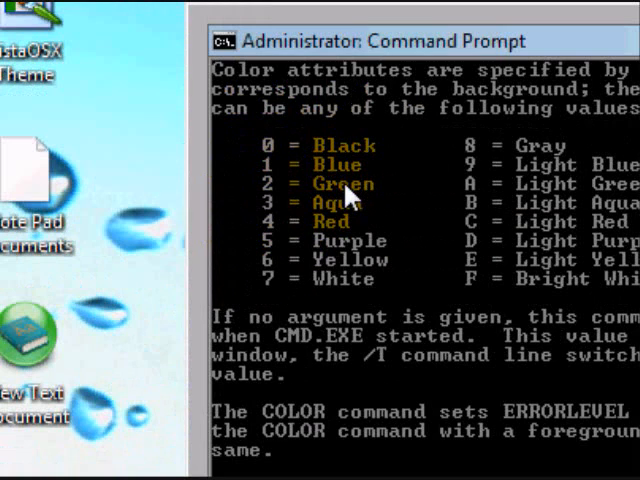
mouse_move(390, 150)
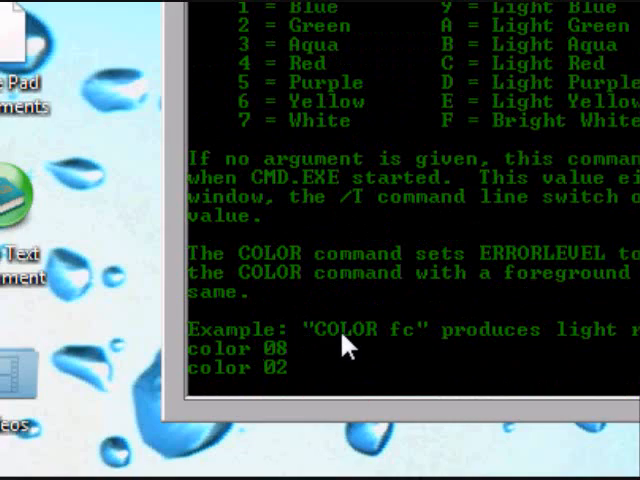
- Scroll the console after applying color 02 green text on black
scroll(down, 3)
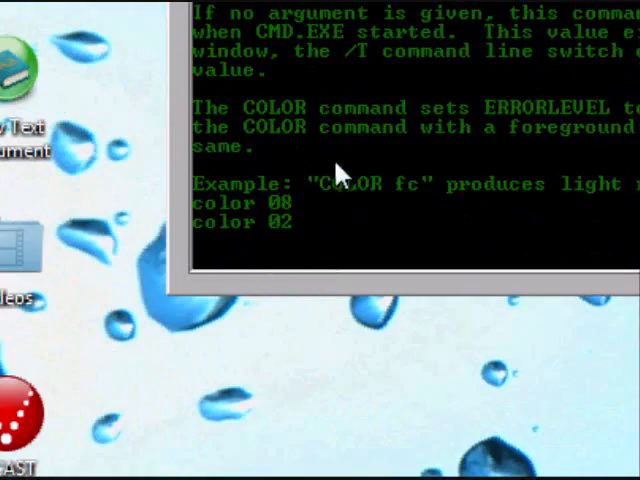
mouse_move(280, 240)
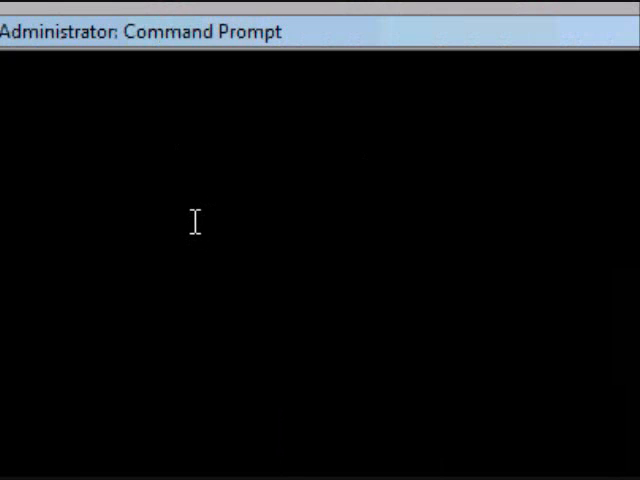
mouse_move(175, 234)
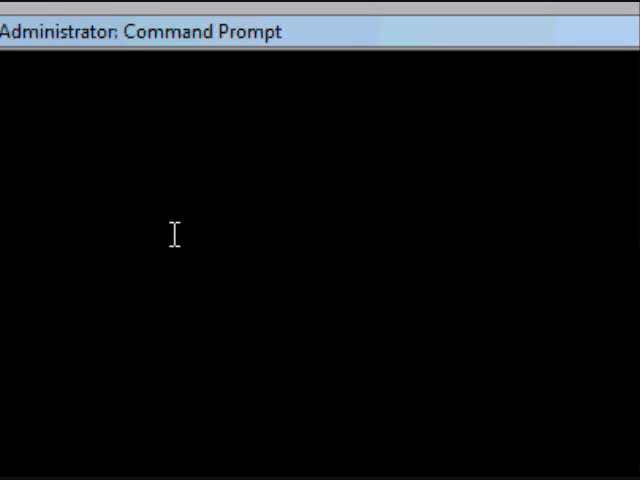